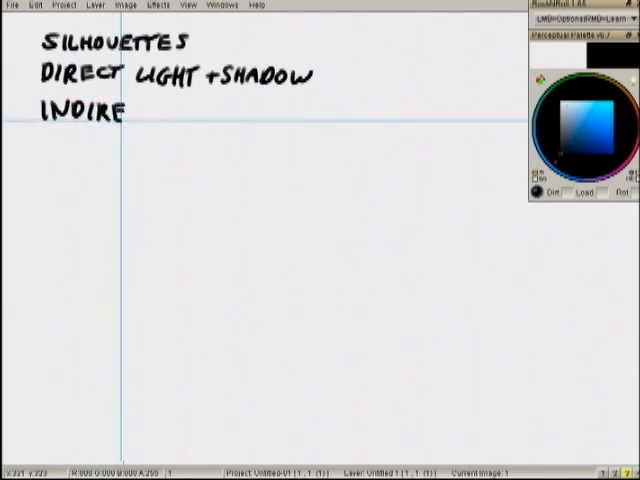
Handwrite 'INDIRECT LIGHT', then indented 'DIFFUSE REFLECTION' and 'ENCLOSURE' below the list.
text(CT LIGHT)
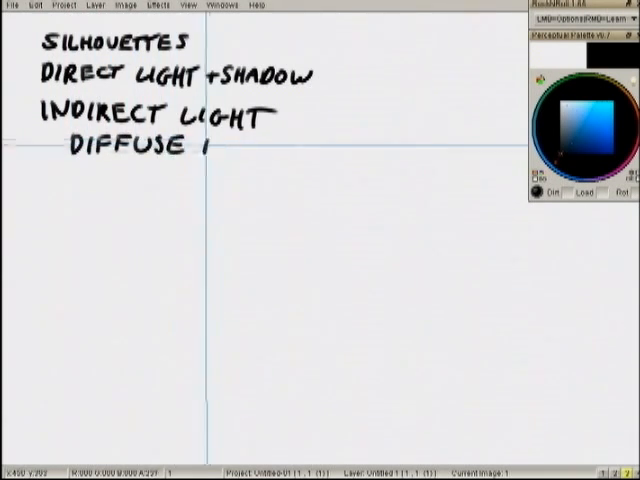
text(REF)
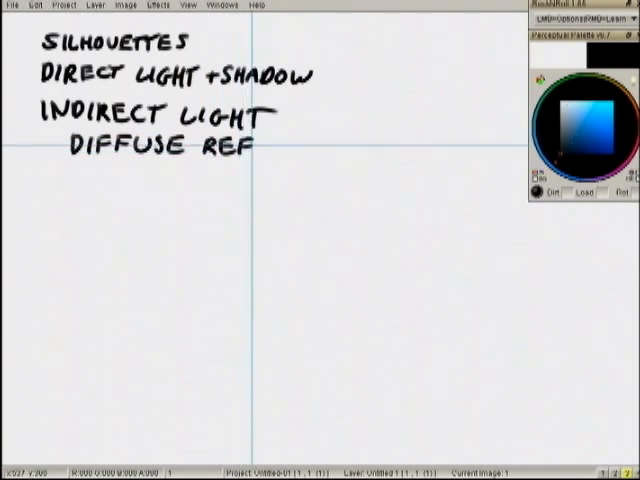
text(LECTIO)
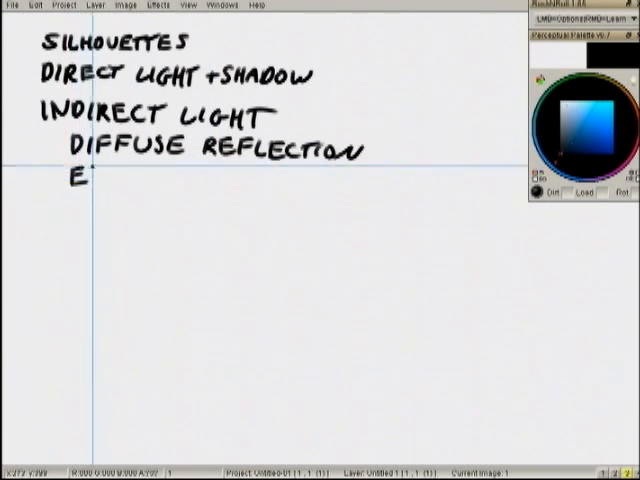
text(NCLO)
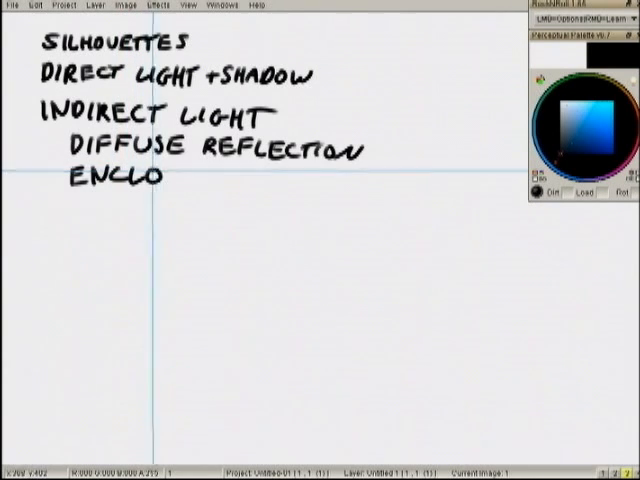
text(SURE)
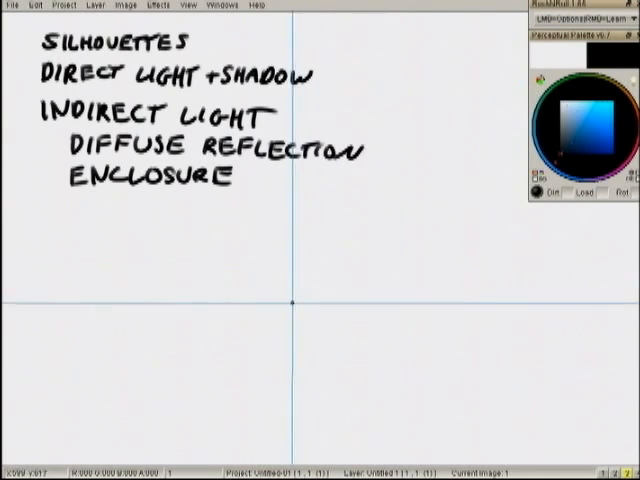
Choose a black round brush and paint a filled upright rectangle below the list.
click(590, 115)
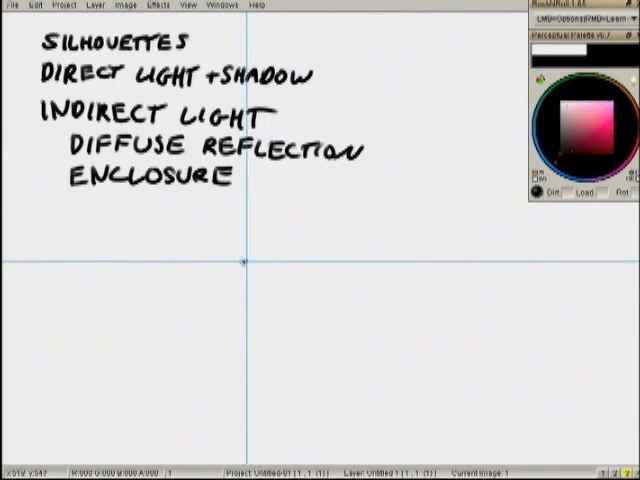
click(277, 261)
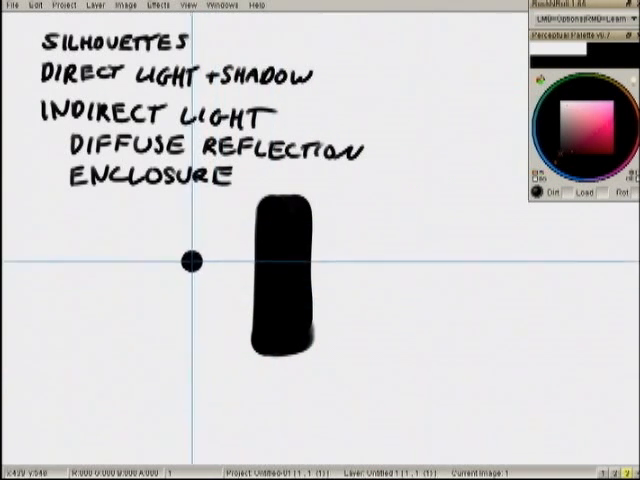
drag(195, 260, 175, 290)
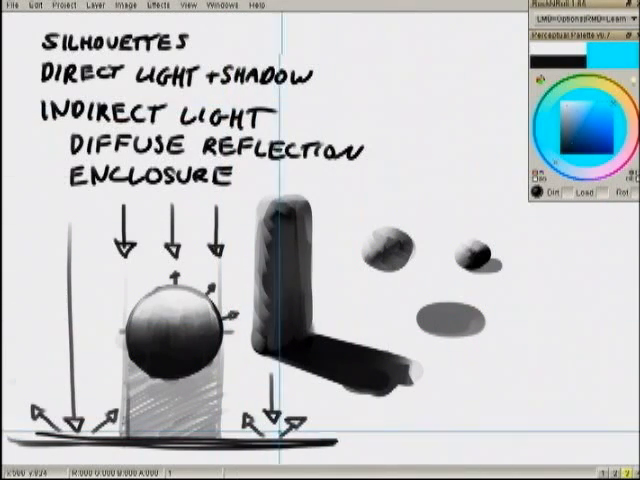
Paint a horizontal stroke across the sphere's shadow area at the ground line.
drag(215, 442, 320, 442)
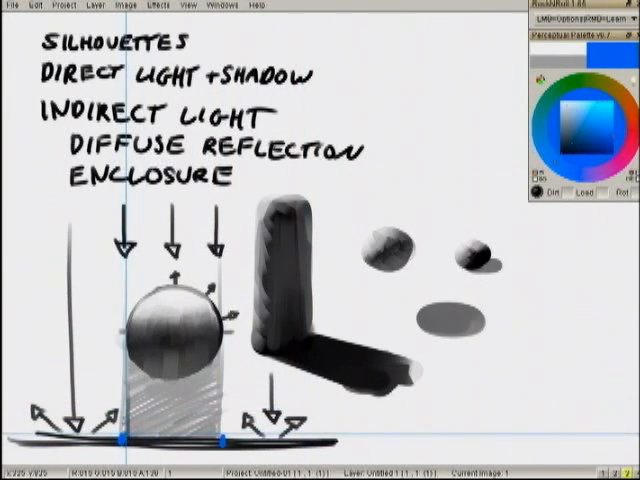
Draw a blue diagonal line from the ground mark up to the sphere's underside.
drag(128, 435, 210, 360)
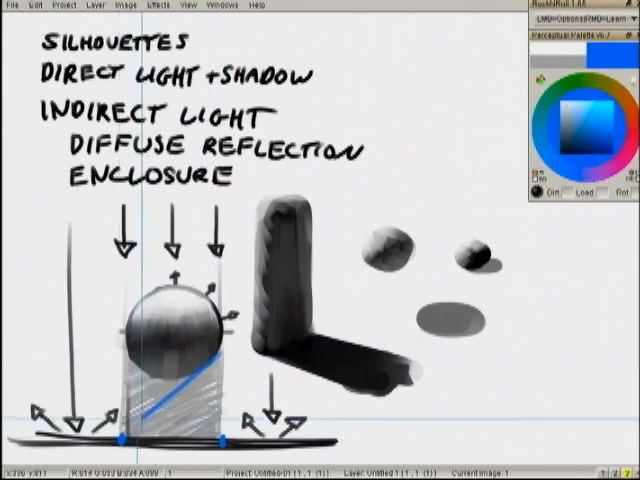